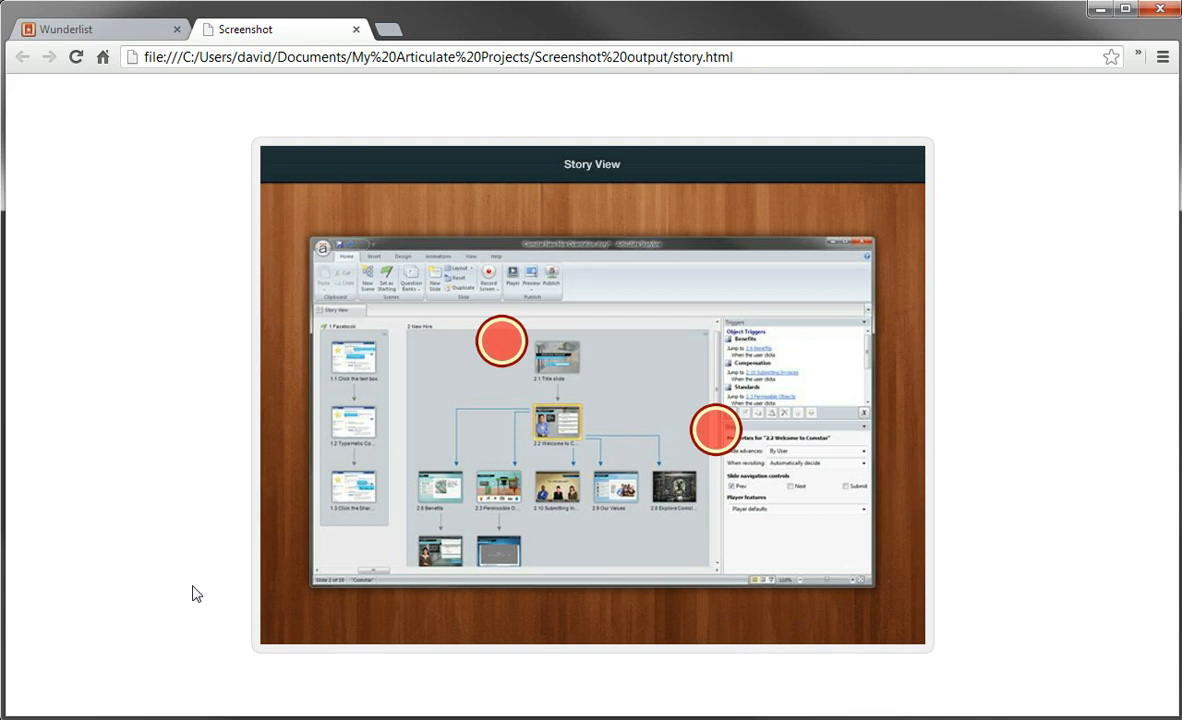
# - Preview the published story.html in Chrome, hovering the red markers to show callouts
pyautogui.click(95, 29)
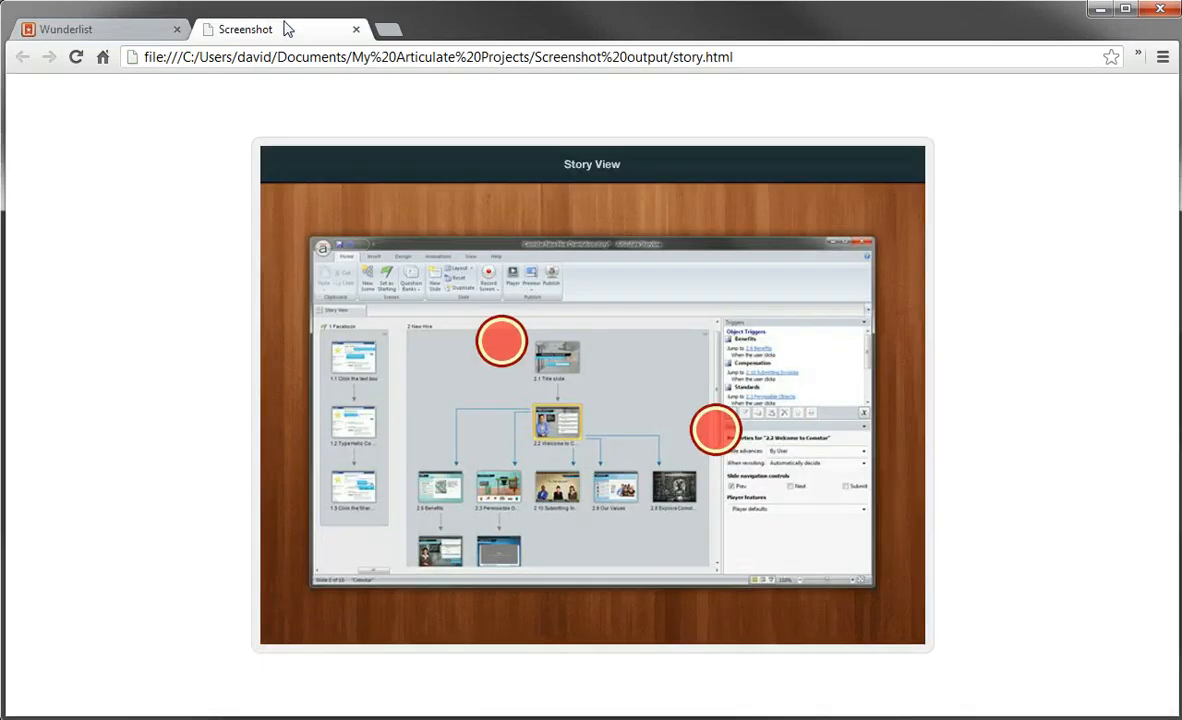
pyautogui.moveTo(478, 348)
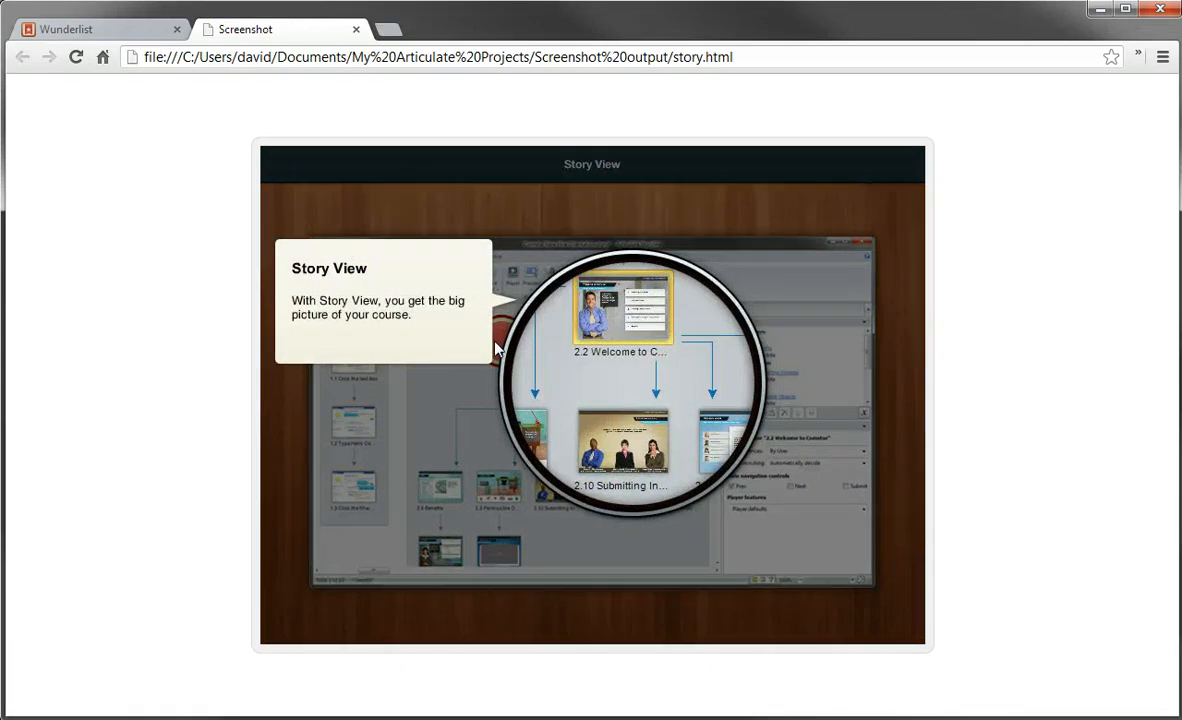
pyautogui.moveTo(420, 322)
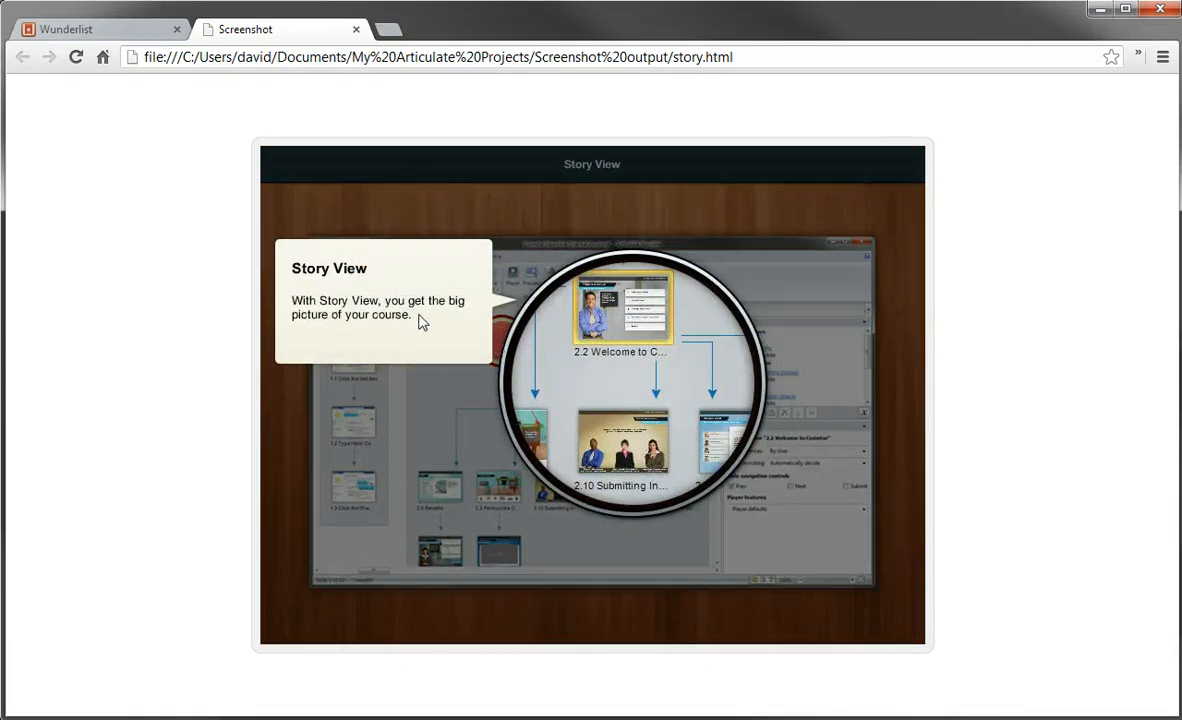
pyautogui.moveTo(597, 447)
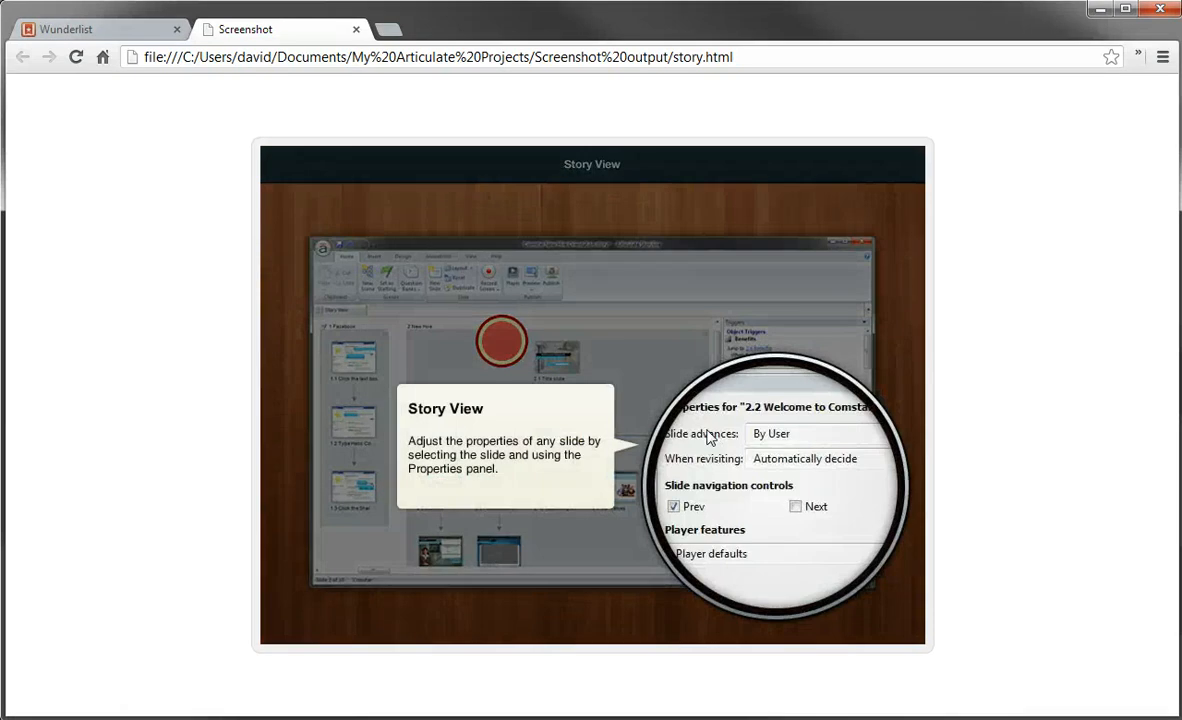
pyautogui.moveTo(732, 456)
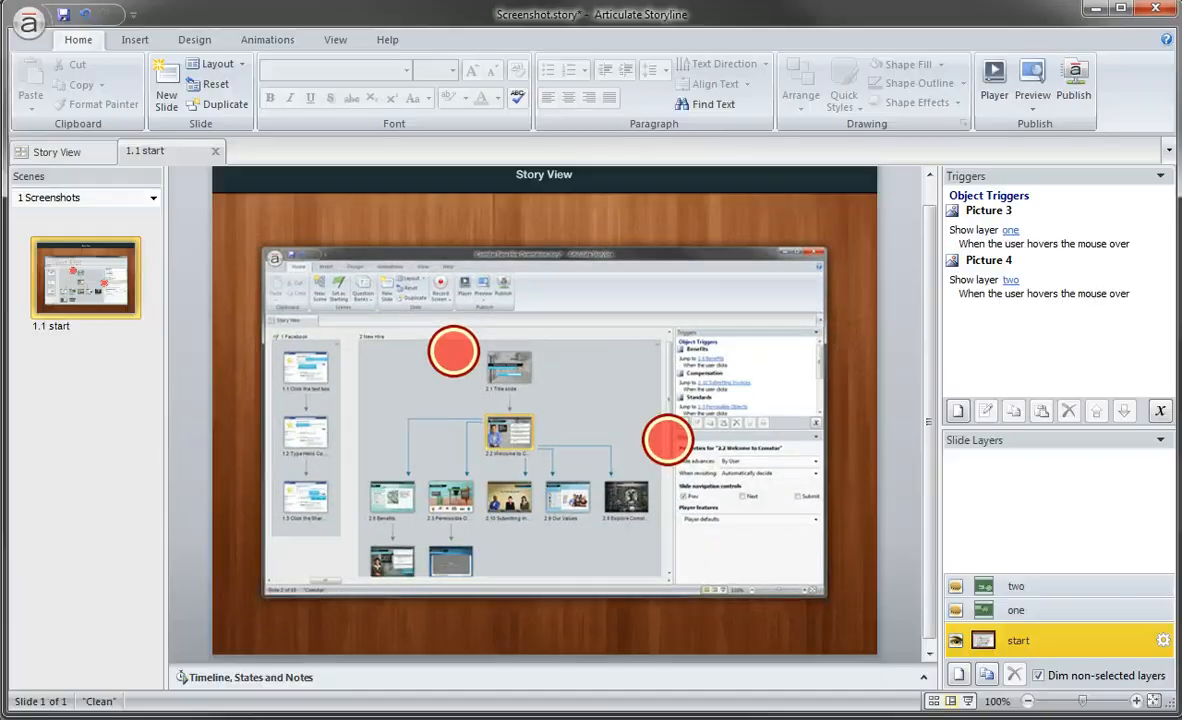
pyautogui.moveTo(428, 424)
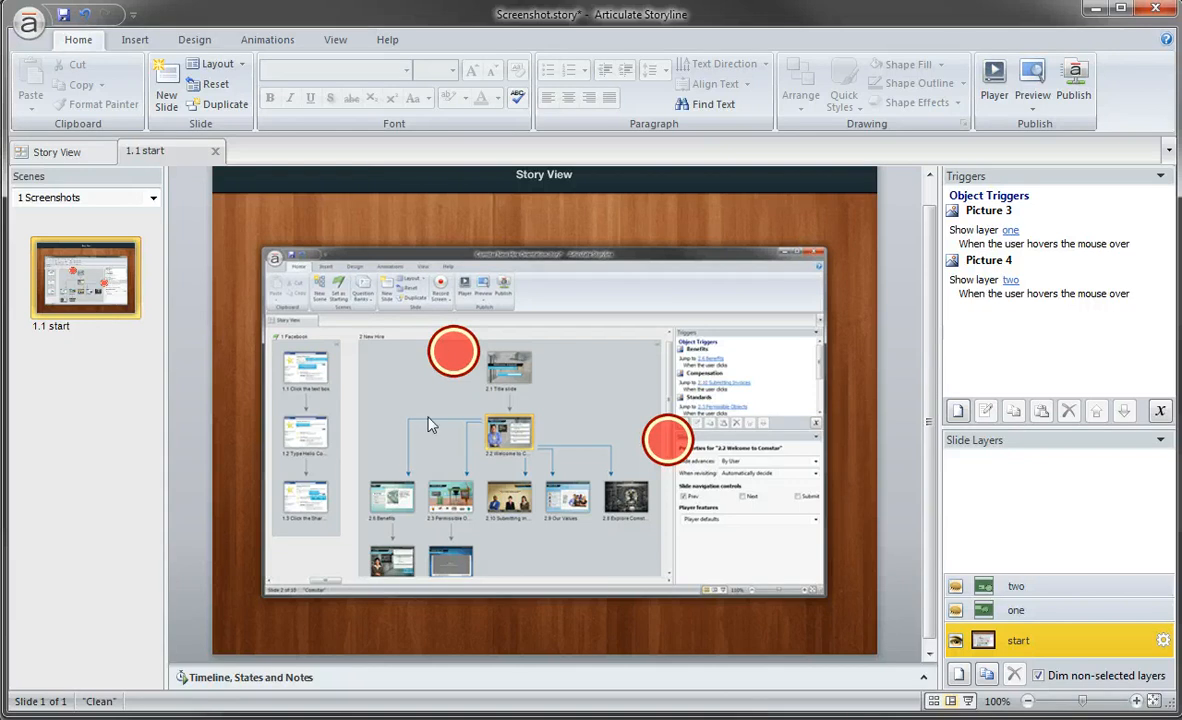
# - Open the Picture 4 marker's 'Show layer two' trigger in the Trigger Wizard
pyautogui.click(453, 351)
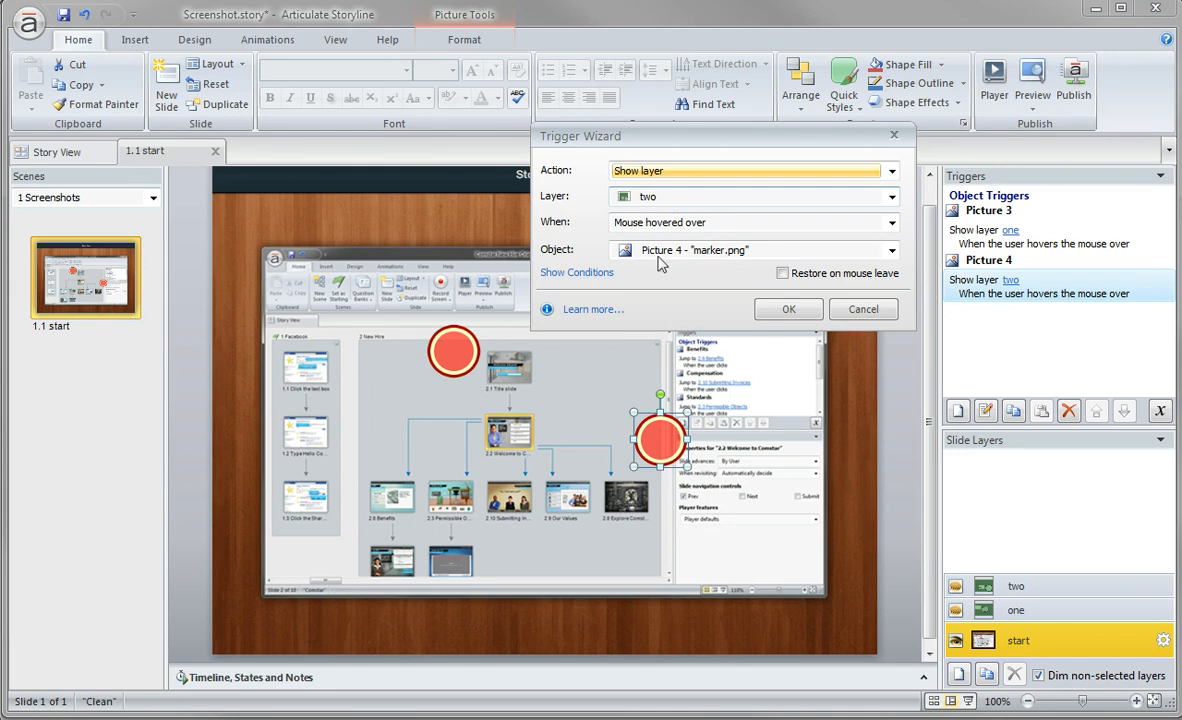
pyautogui.moveTo(578, 334)
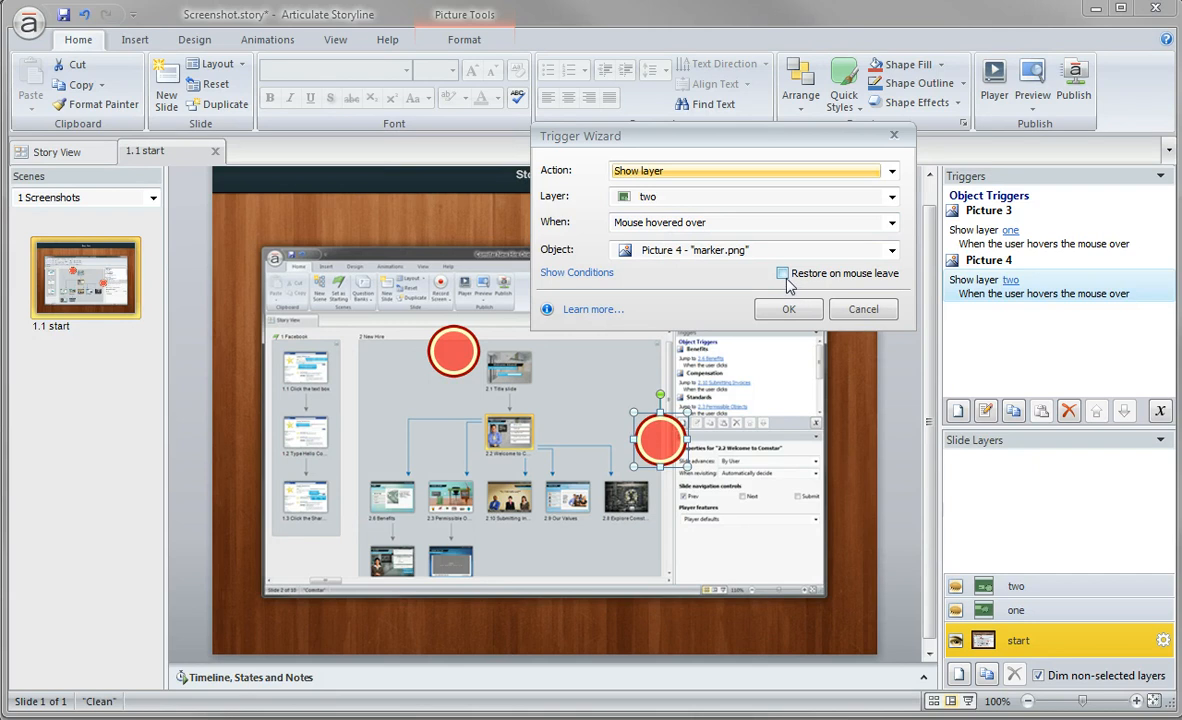
# - Toggle 'Restore on mouse leave' on and back off, then save the trigger
pyautogui.click(782, 273)
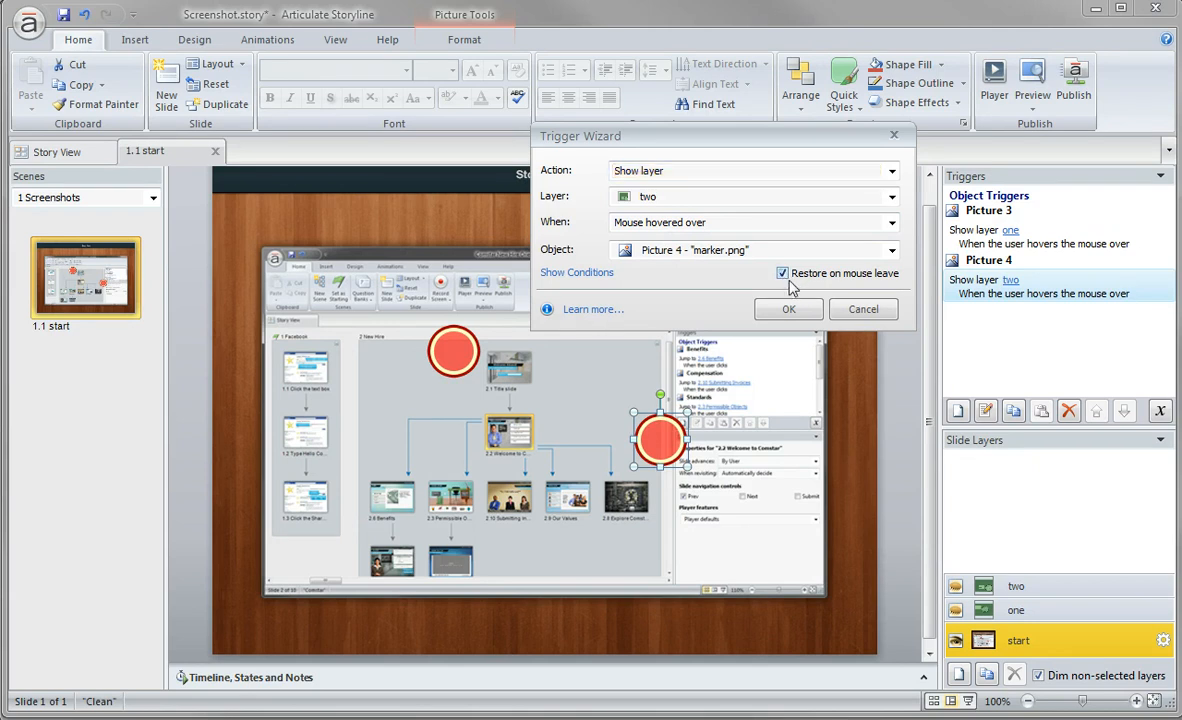
pyautogui.click(783, 273)
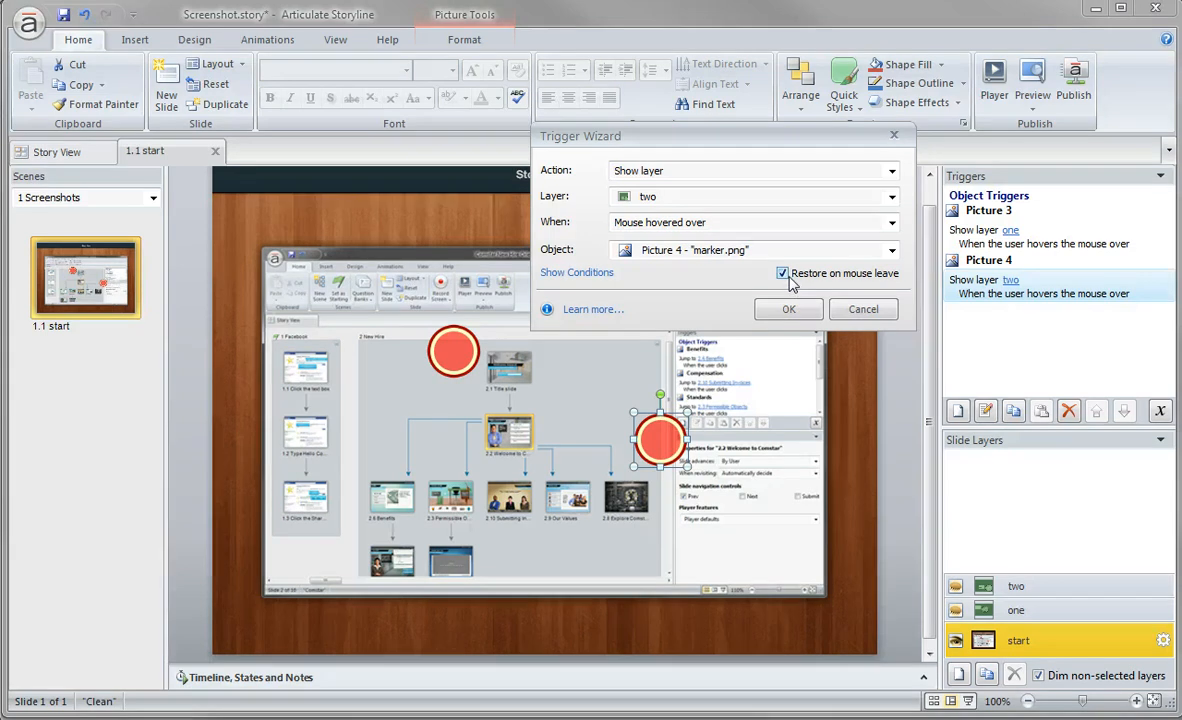
pyautogui.click(782, 273)
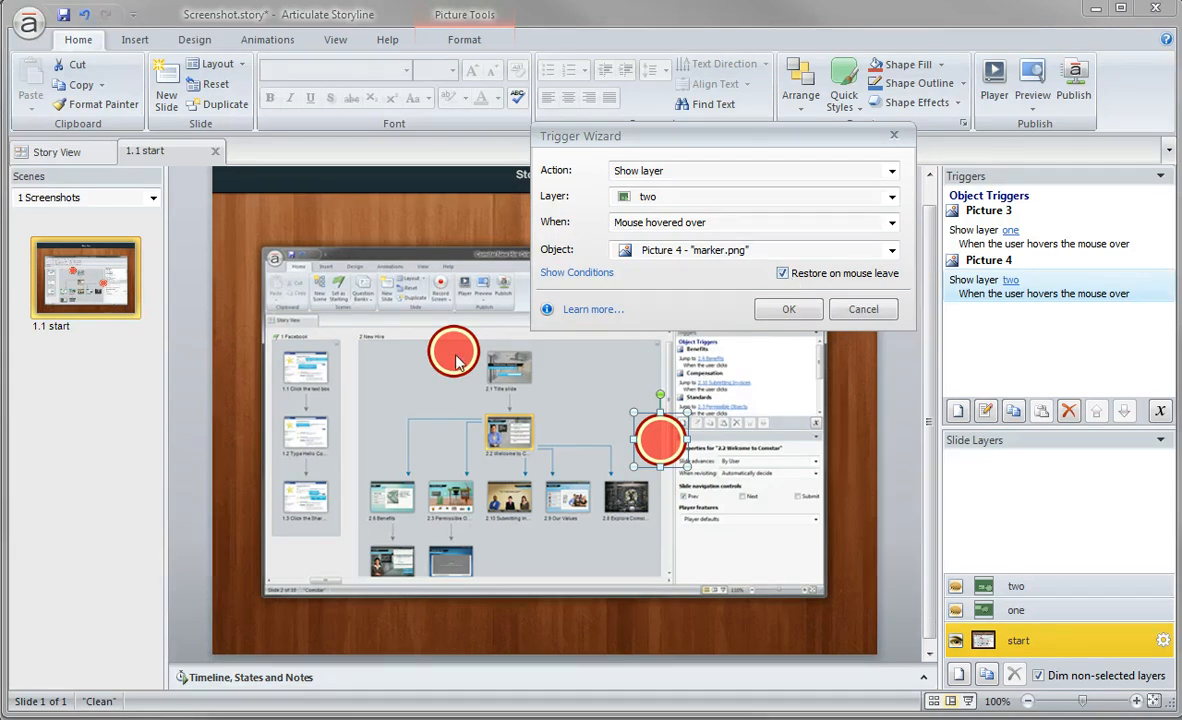
pyautogui.moveTo(560, 375)
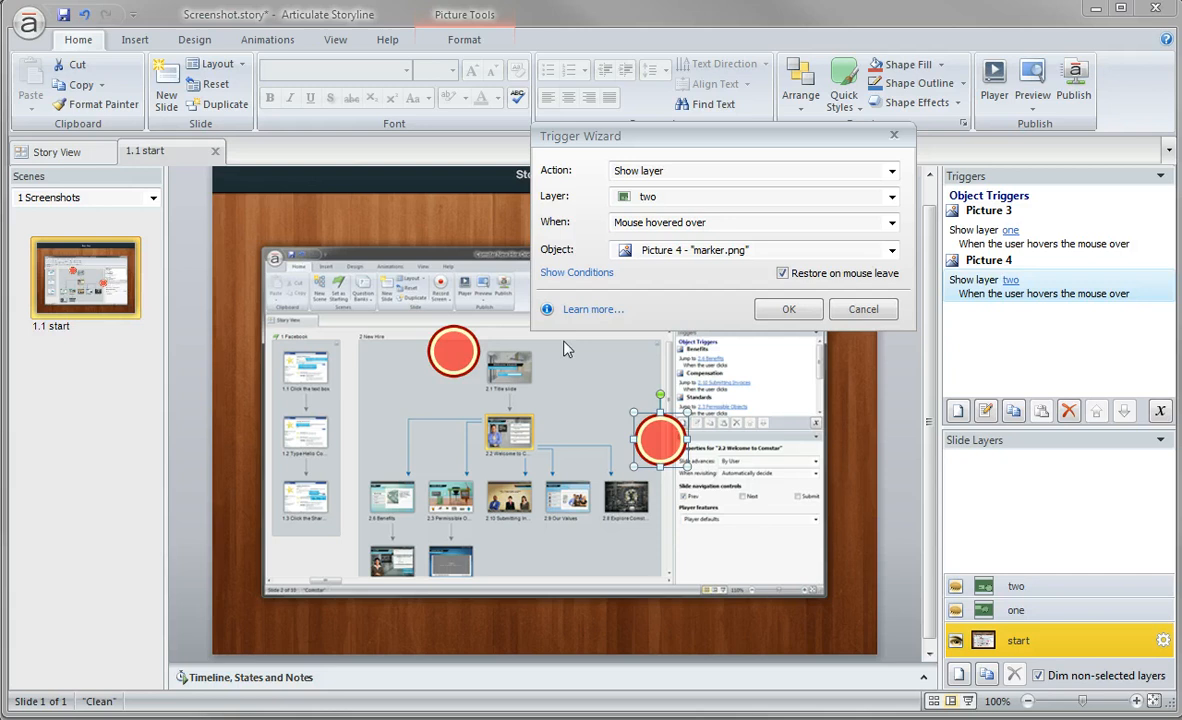
pyautogui.moveTo(477, 358)
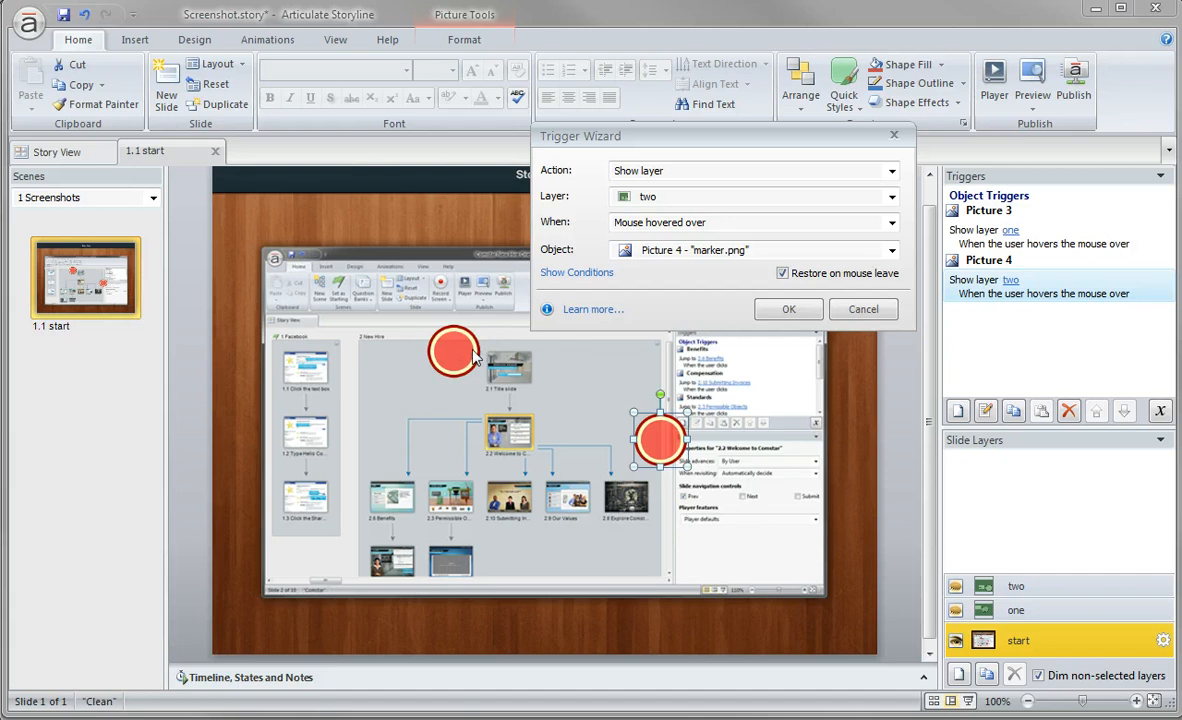
pyautogui.click(783, 273)
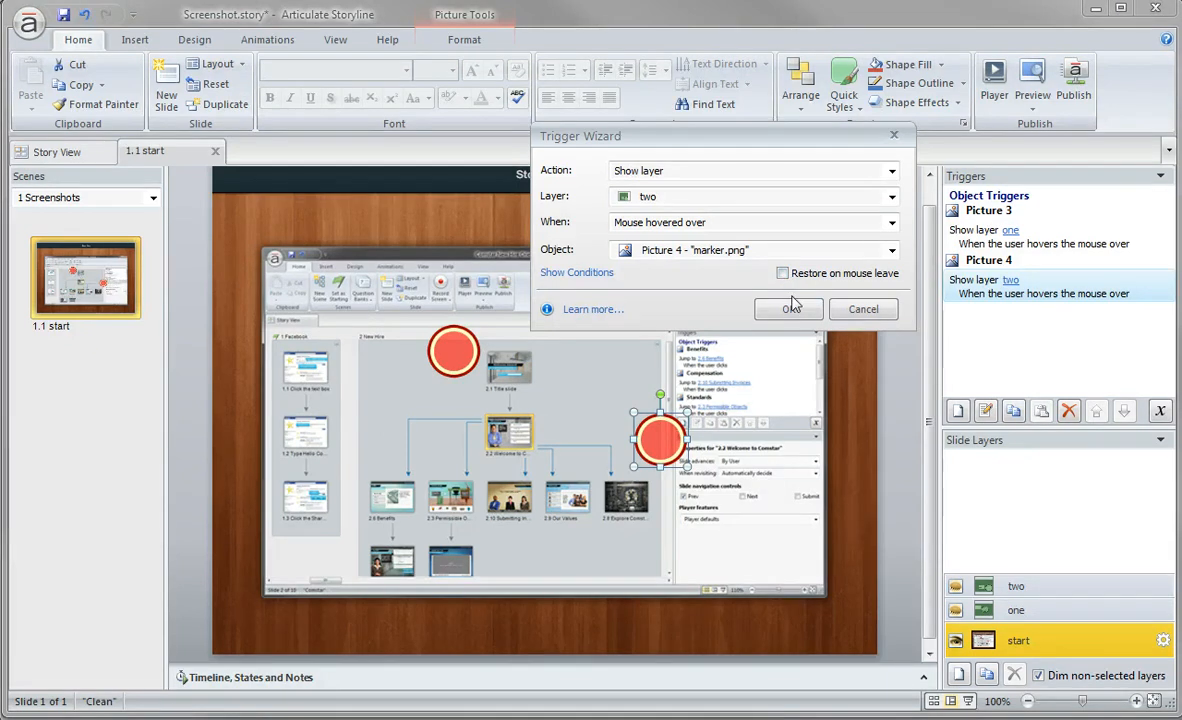
pyautogui.click(788, 308)
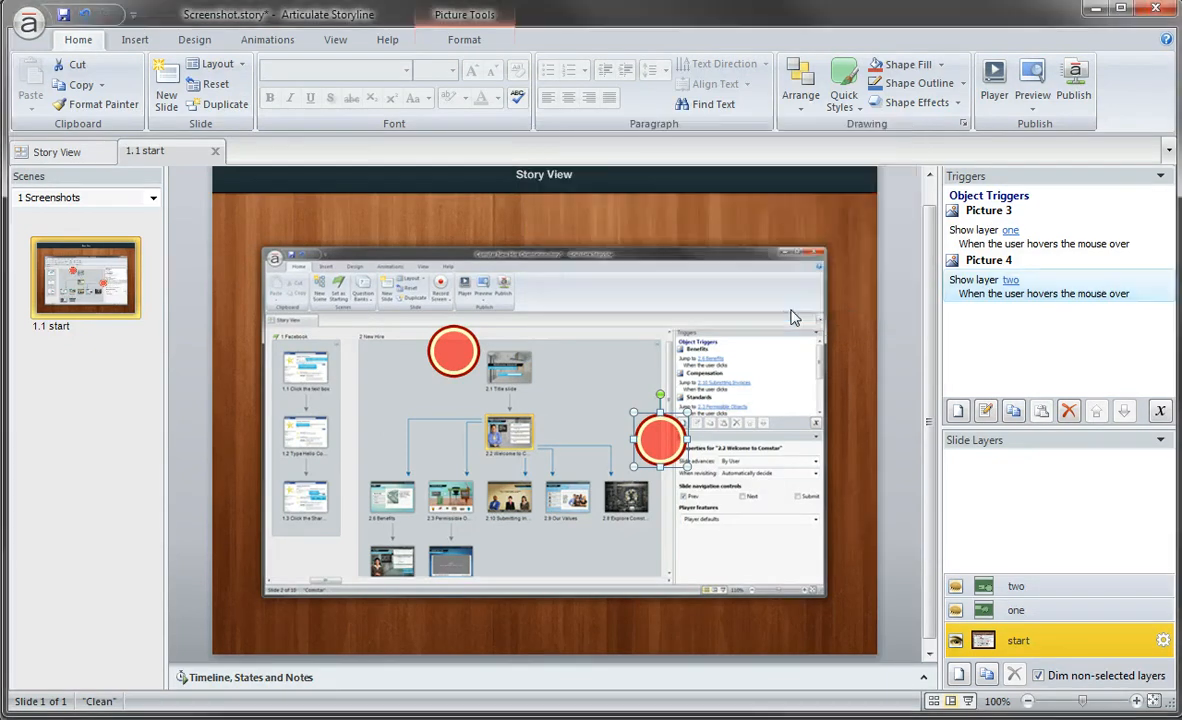
# - On layer one, select Hotspot 1 and turn off its hand cursor on hover
pyautogui.click(1016, 610)
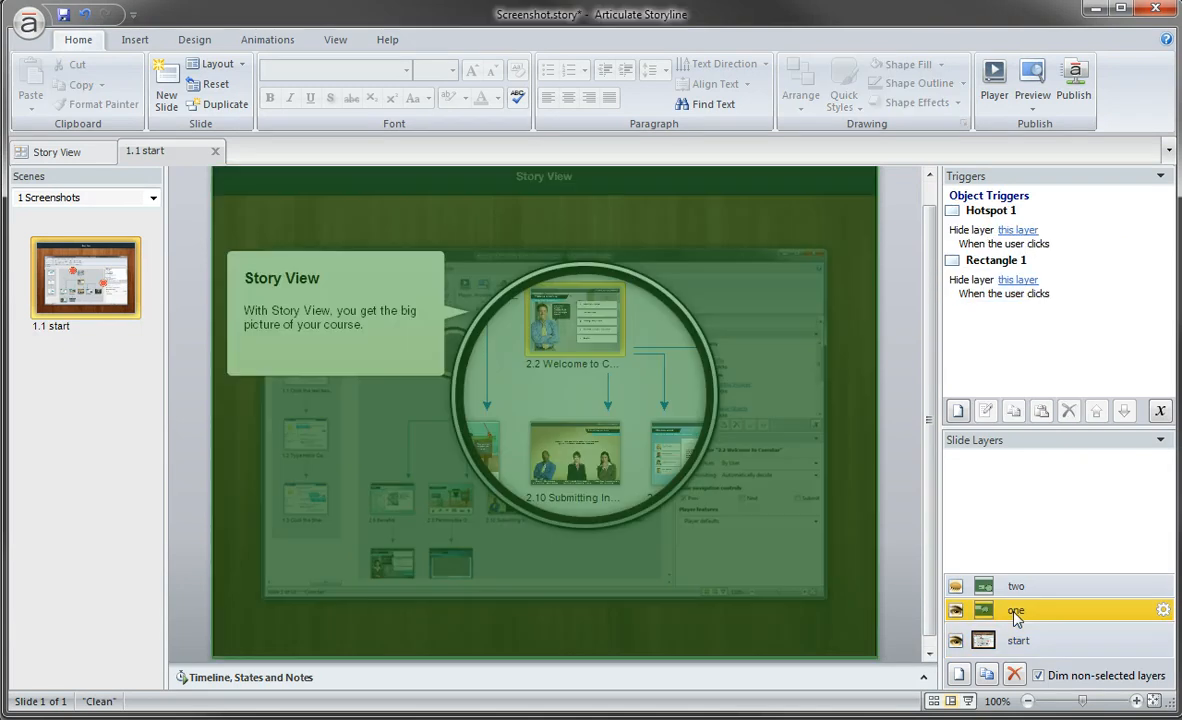
pyautogui.moveTo(643, 665)
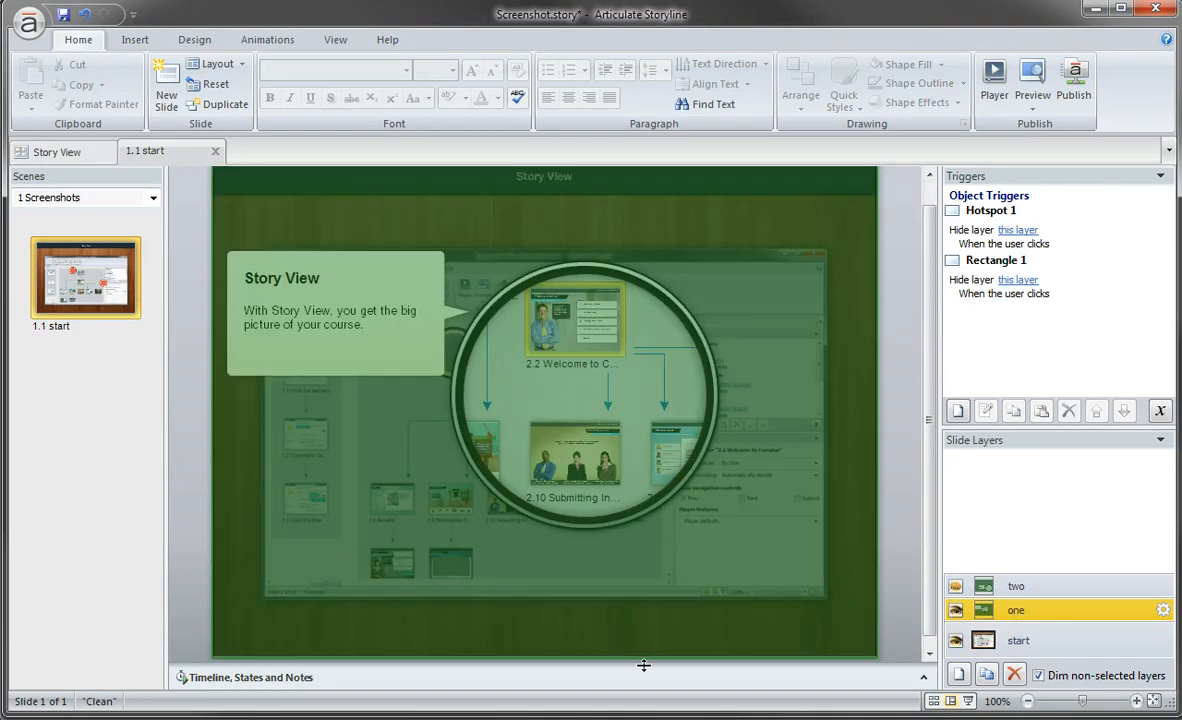
pyautogui.click(544, 407)
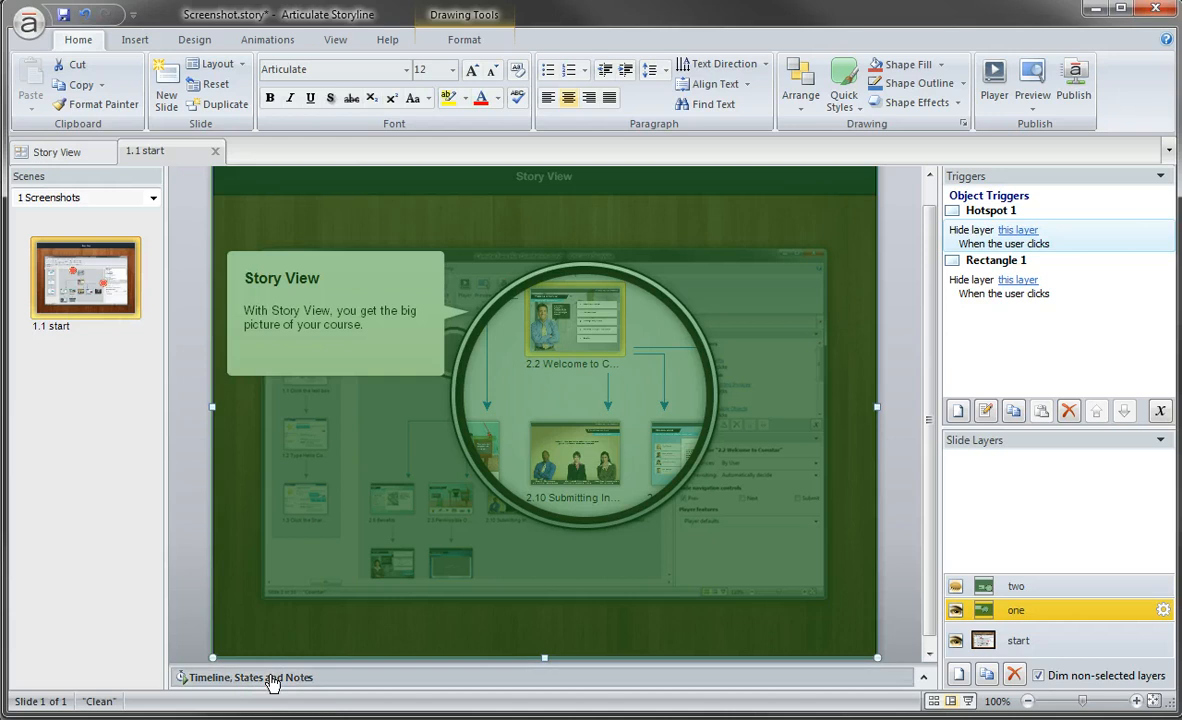
pyautogui.click(248, 677)
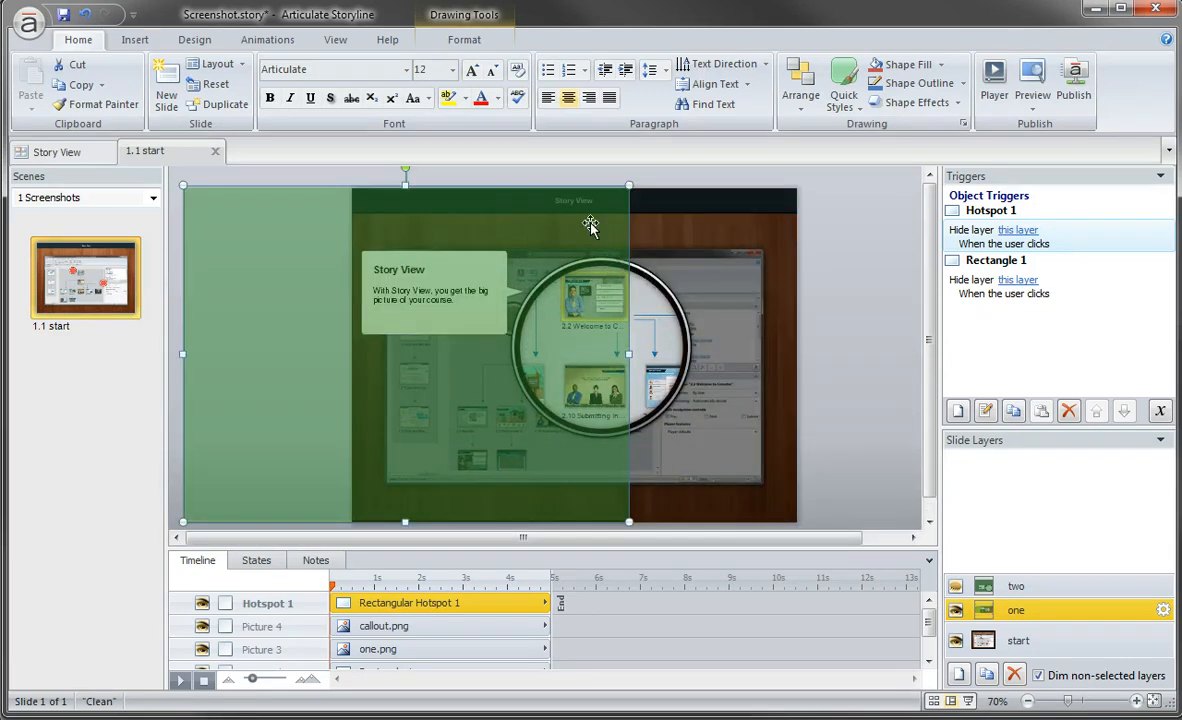
pyautogui.rightClick(590, 222)
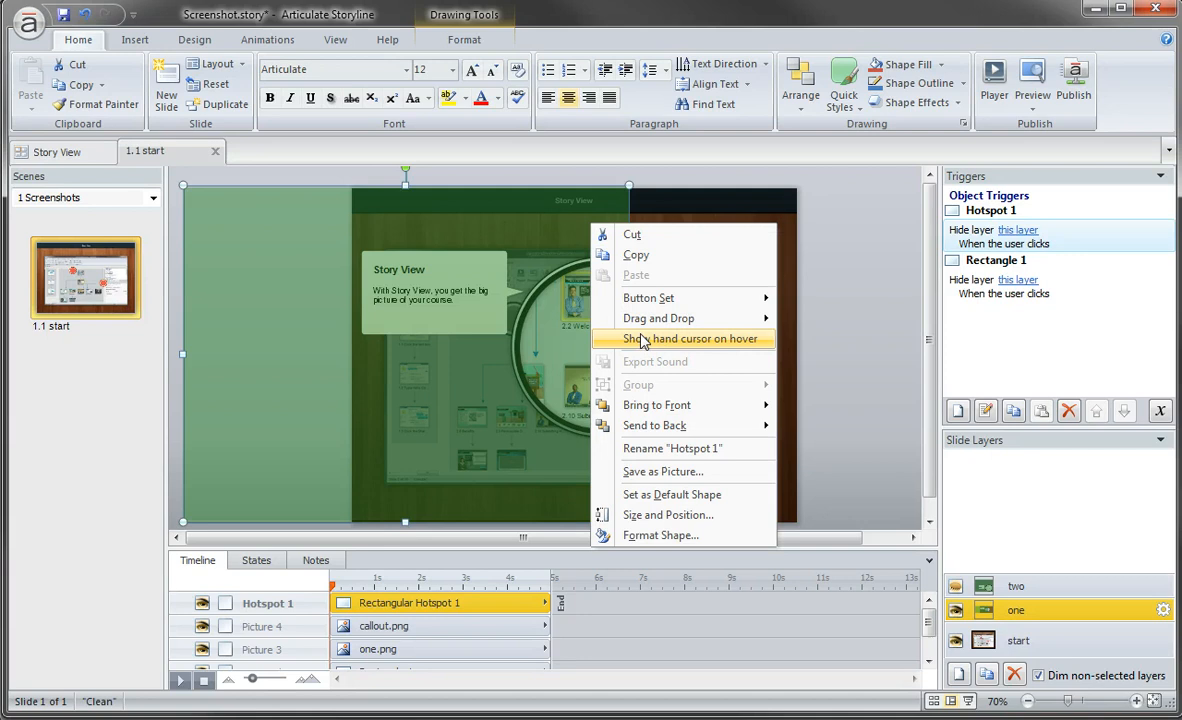
pyautogui.moveTo(665, 297)
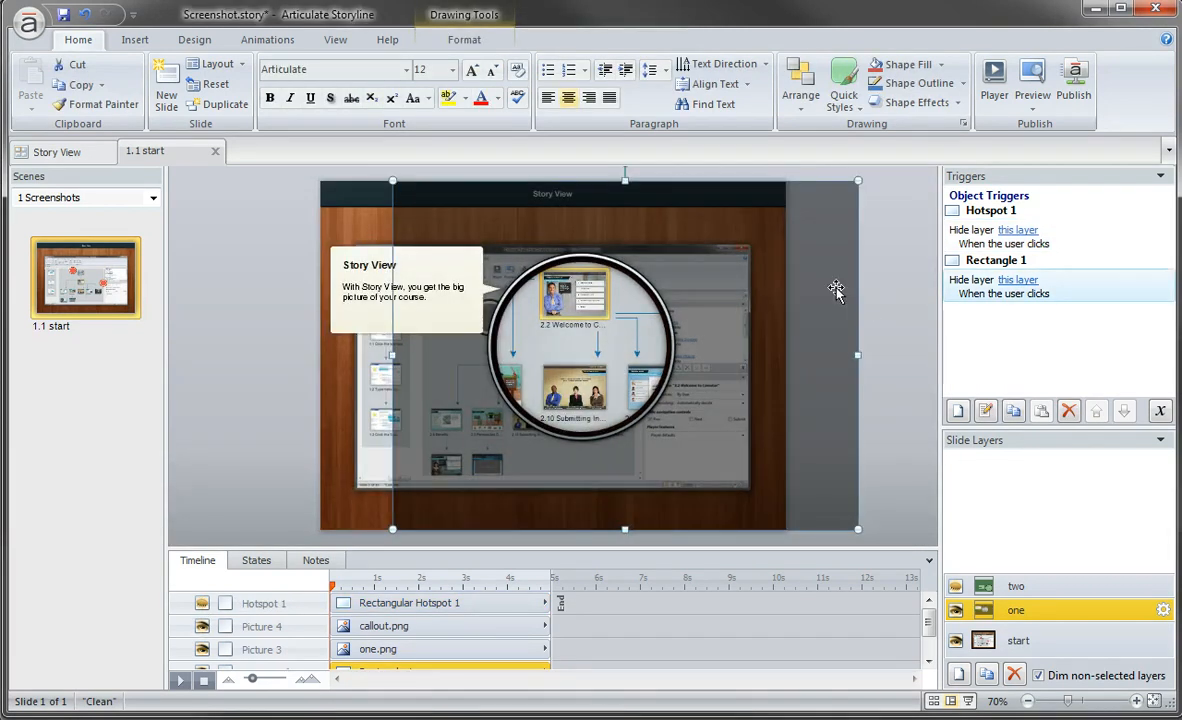
pyautogui.moveTo(836, 281)
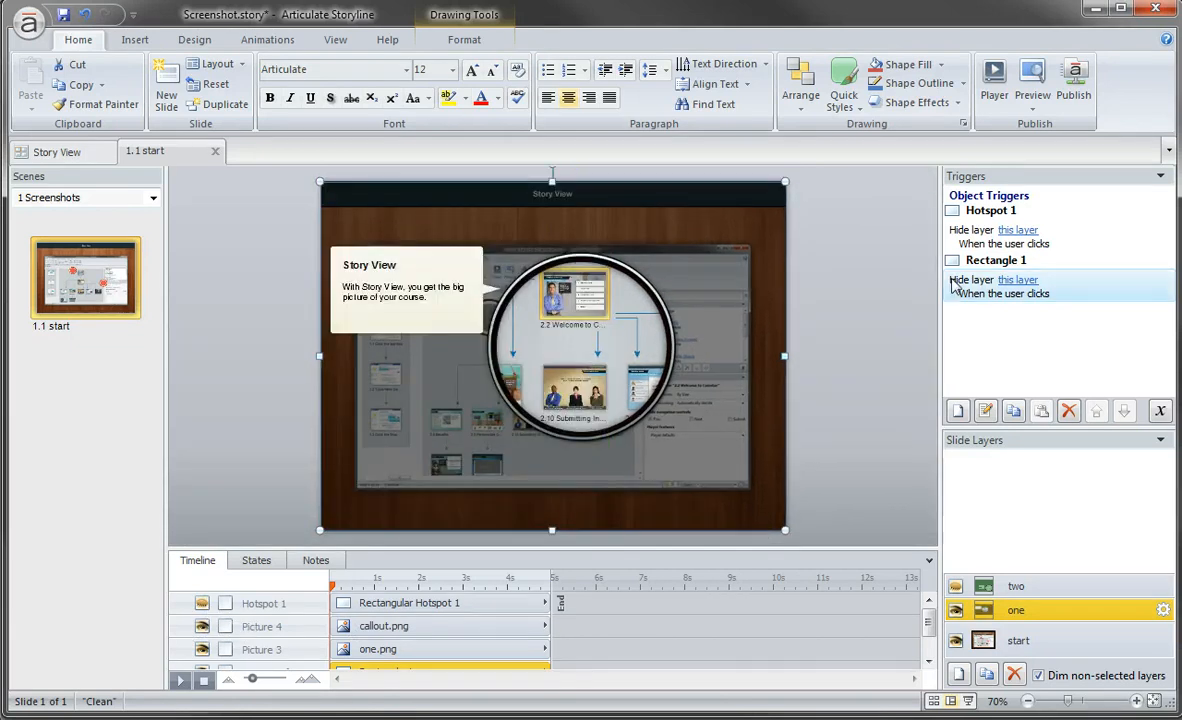
pyautogui.moveTo(990, 297)
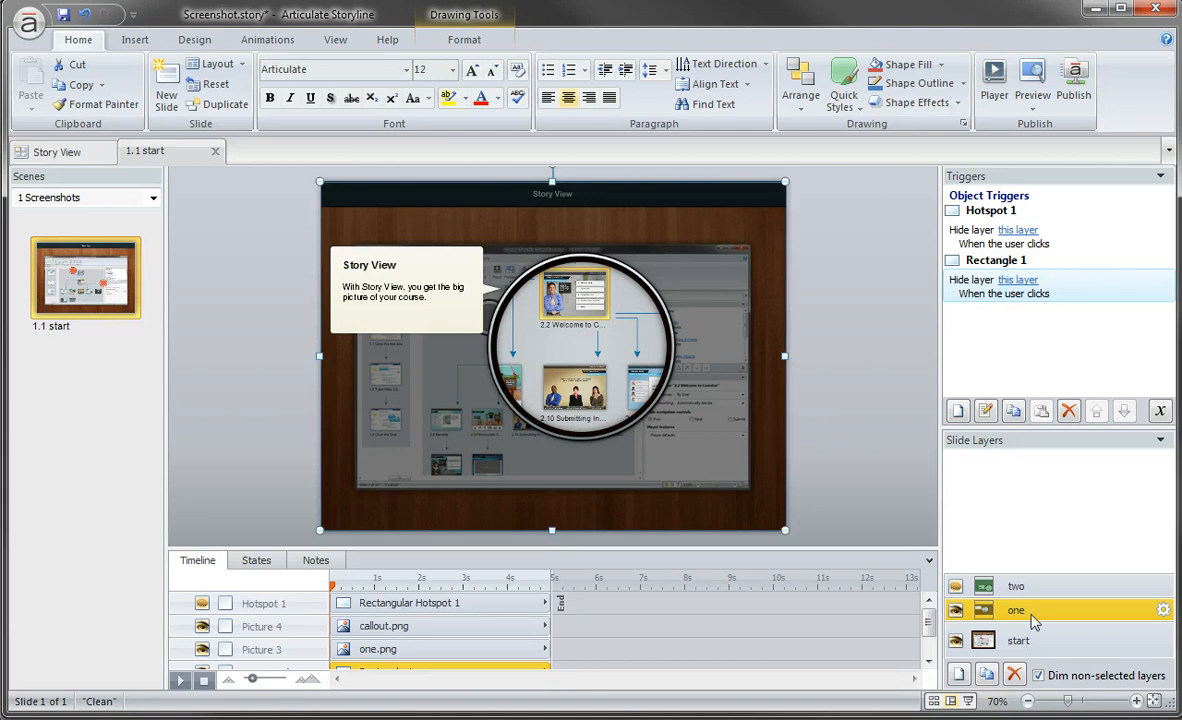
# - Select layer 'one' after snapping Rectangle 1 to the slide edges
pyautogui.click(993, 75)
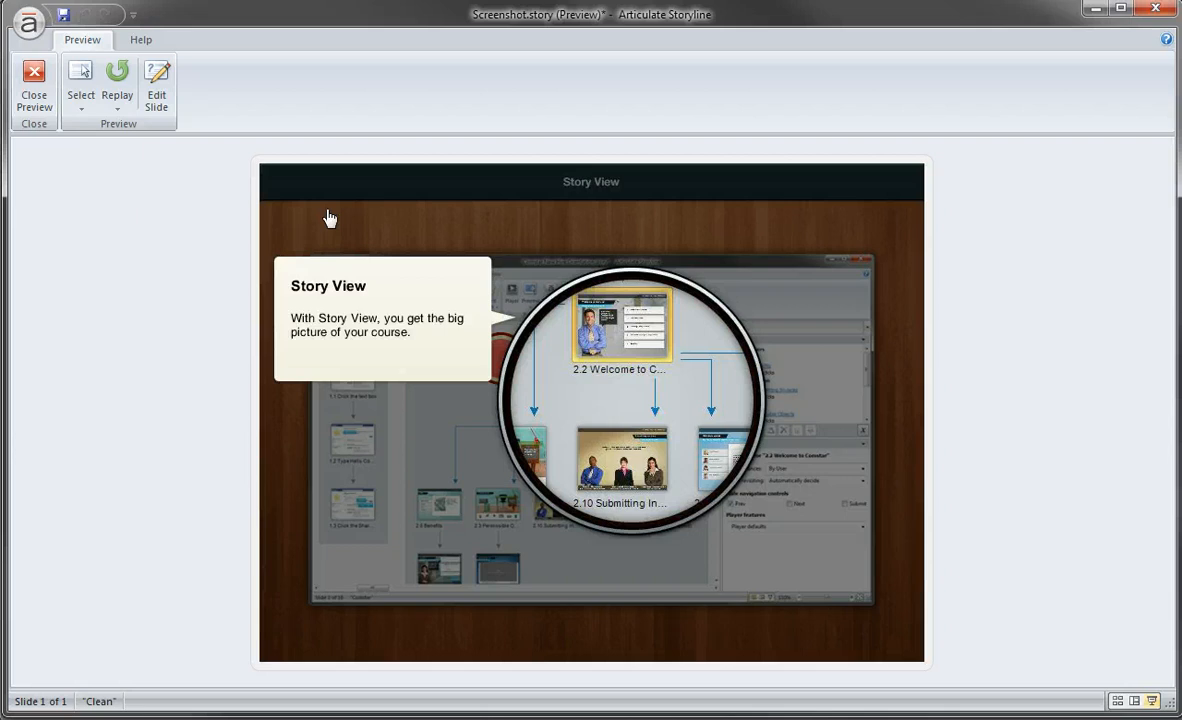
pyautogui.moveTo(850, 287)
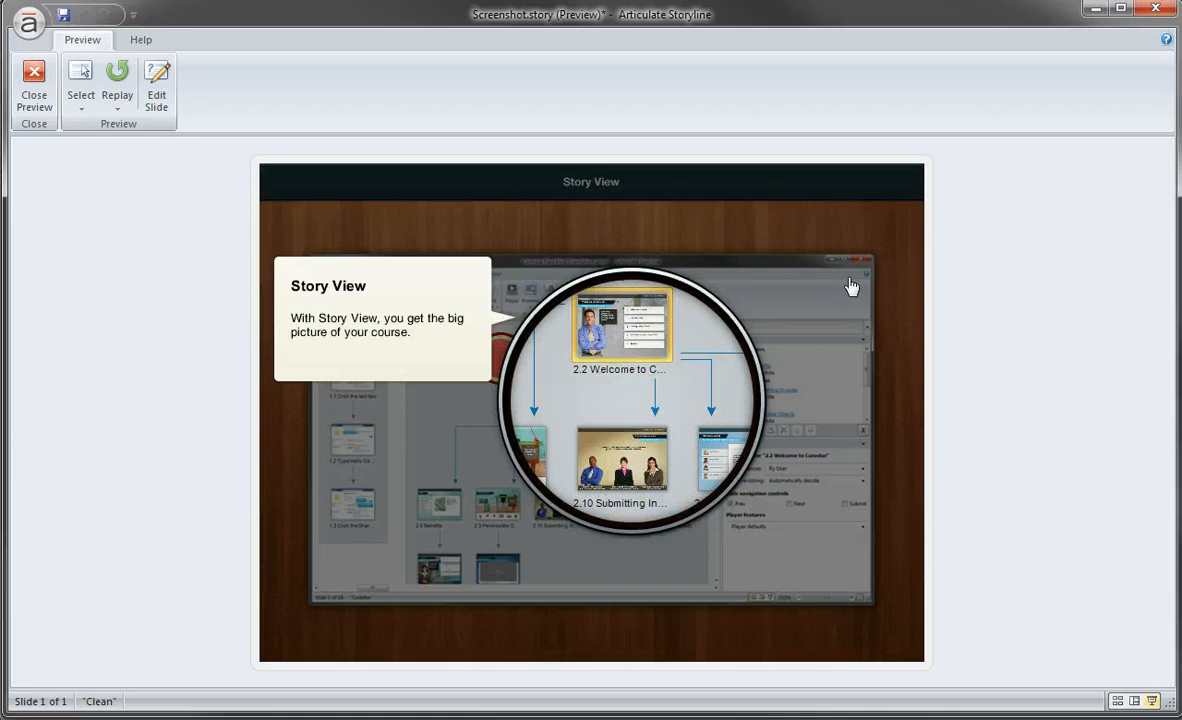
pyautogui.moveTo(849, 303)
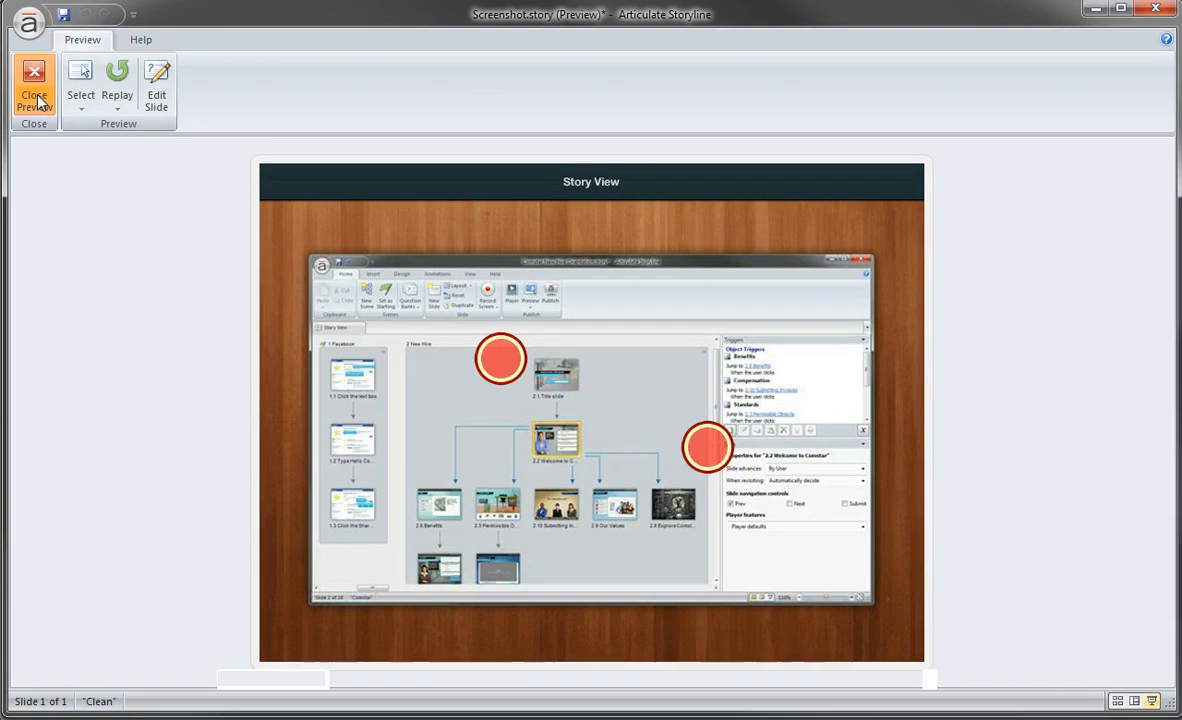
pyautogui.click(33, 85)
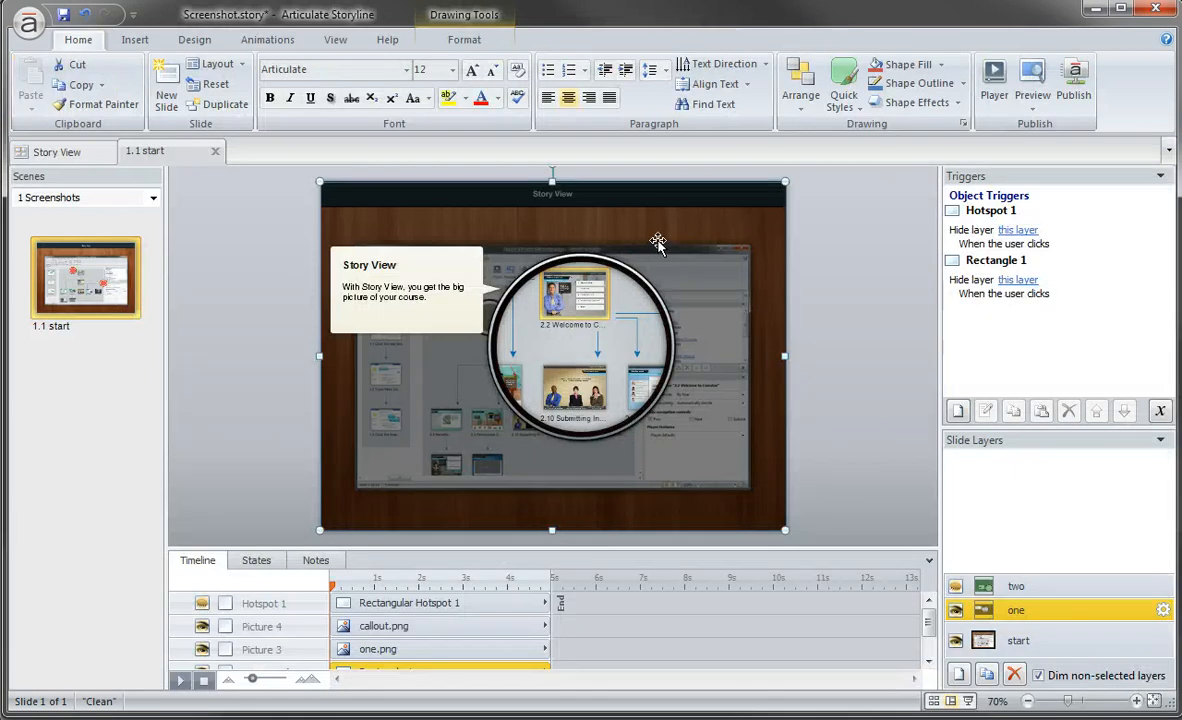
pyautogui.moveTo(982, 310)
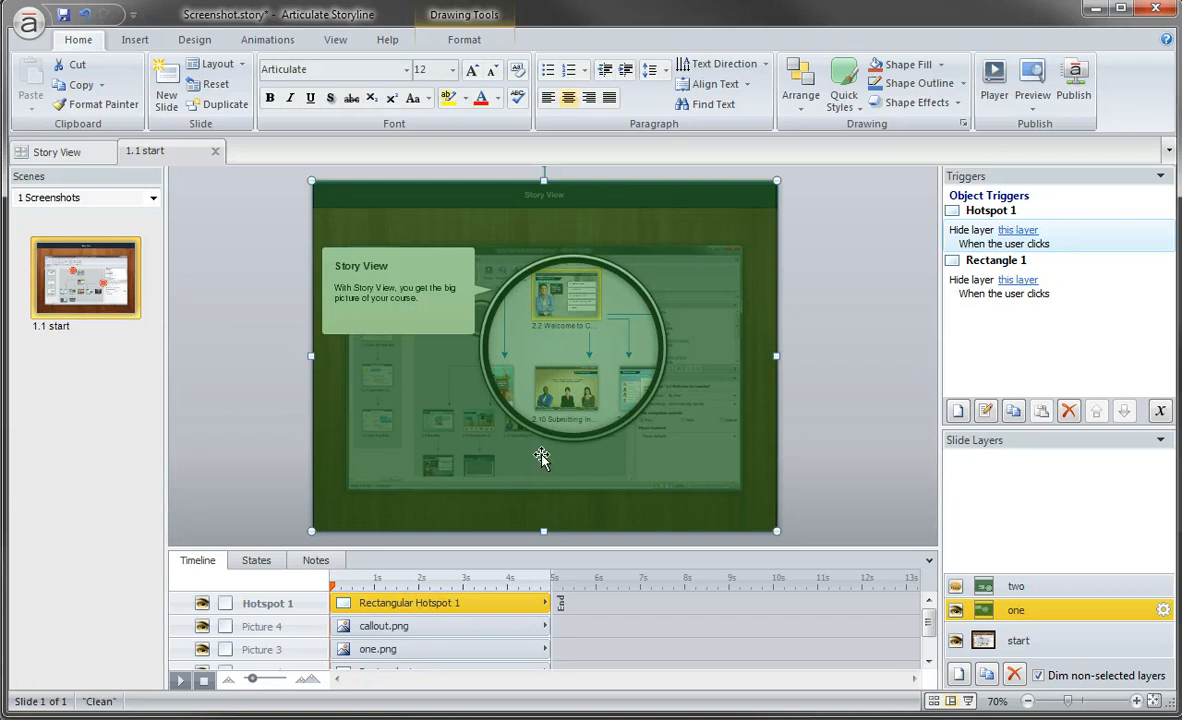
pyautogui.moveTo(615, 517)
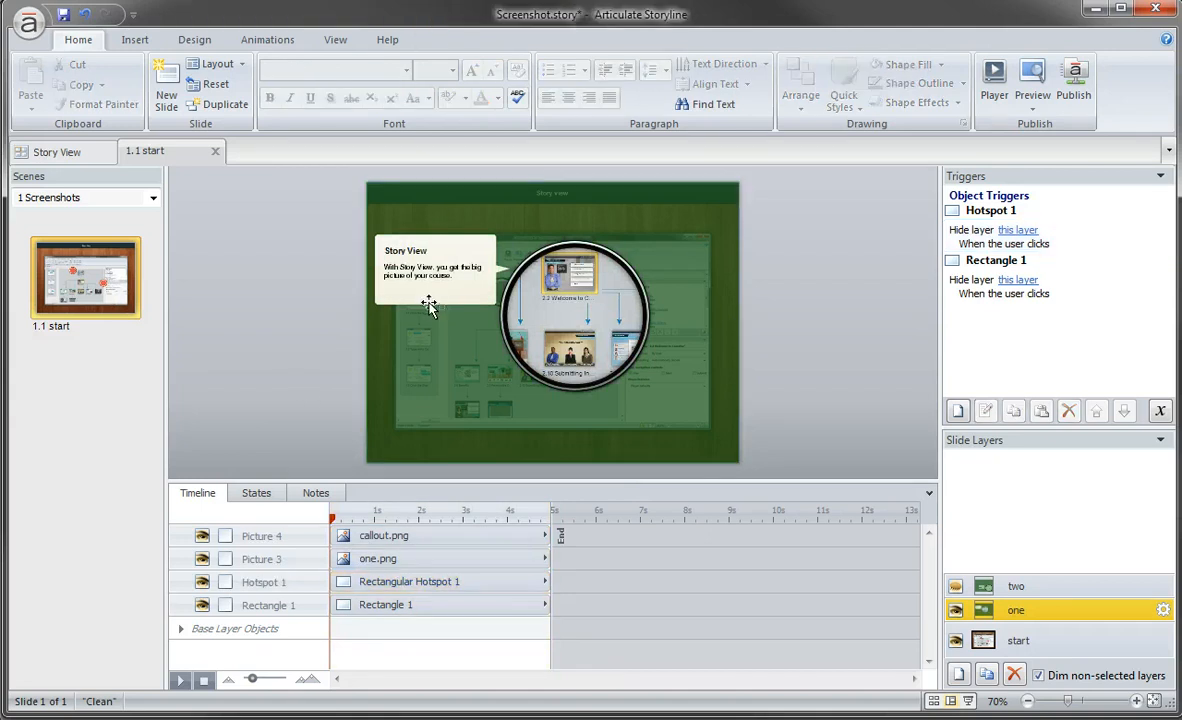
# - Move Hotspot 1 below the magnifier image, collapse the Timeline, and switch to the start layer
pyautogui.click(573, 315)
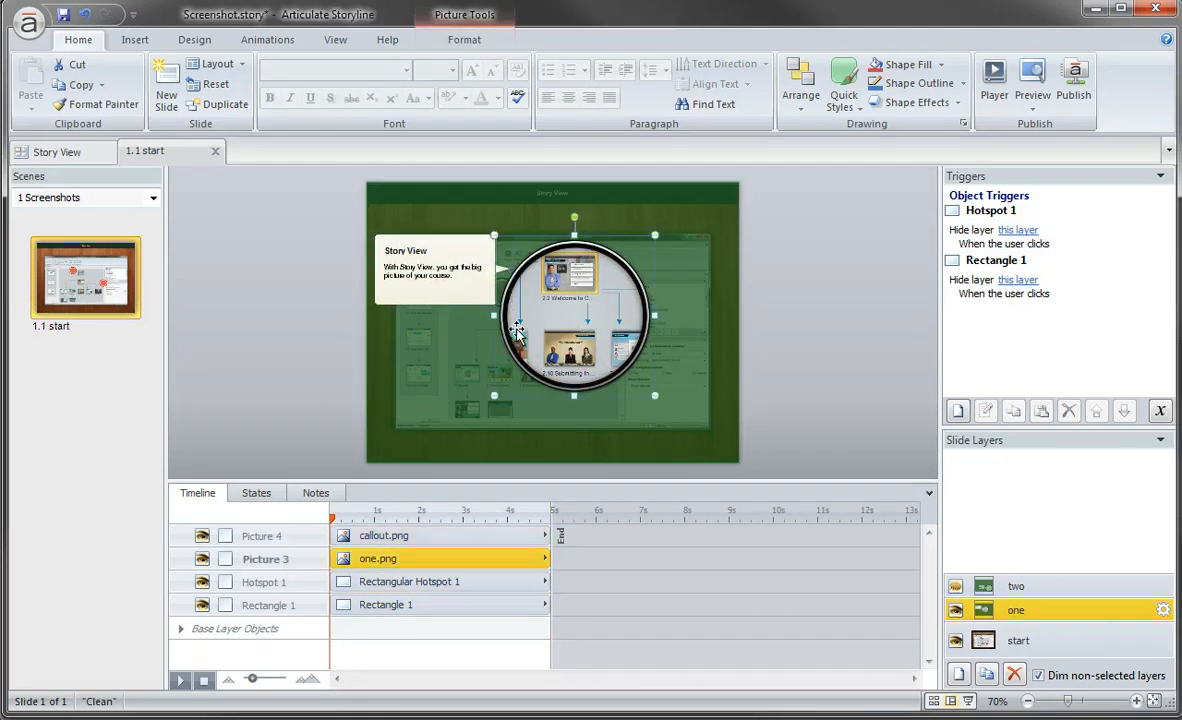
pyautogui.click(409, 581)
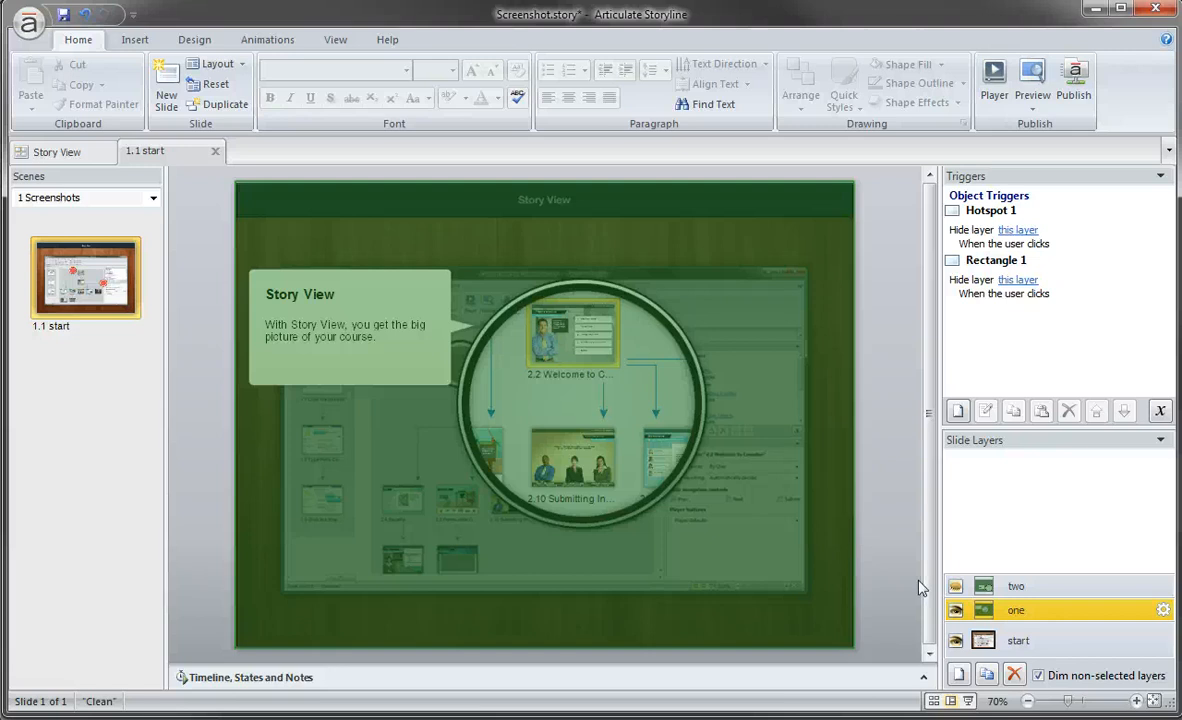
pyautogui.click(1018, 640)
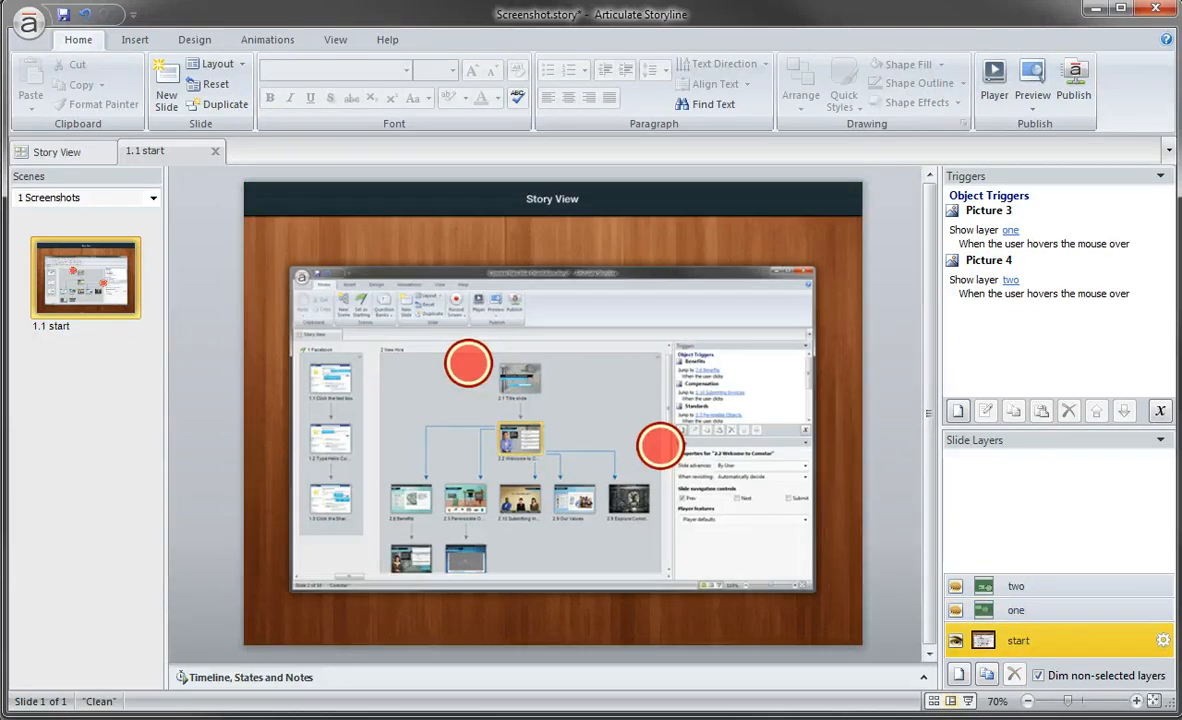